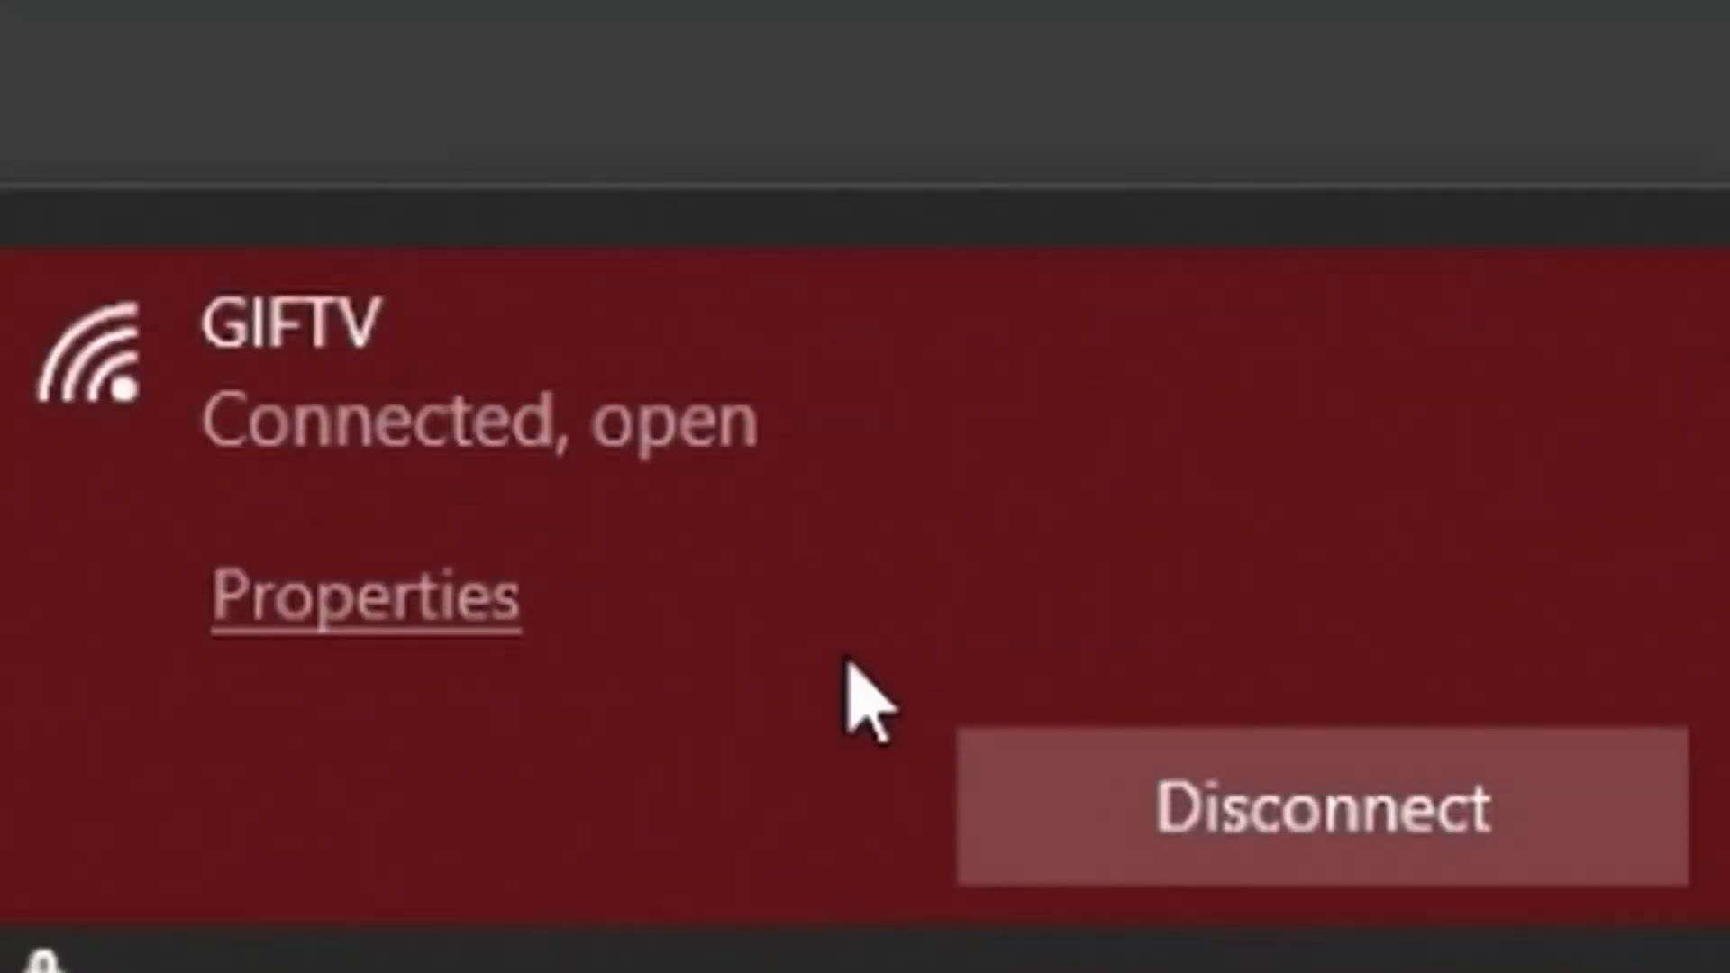
{"action": "mouse_move", "coordinate": [471, 244]}
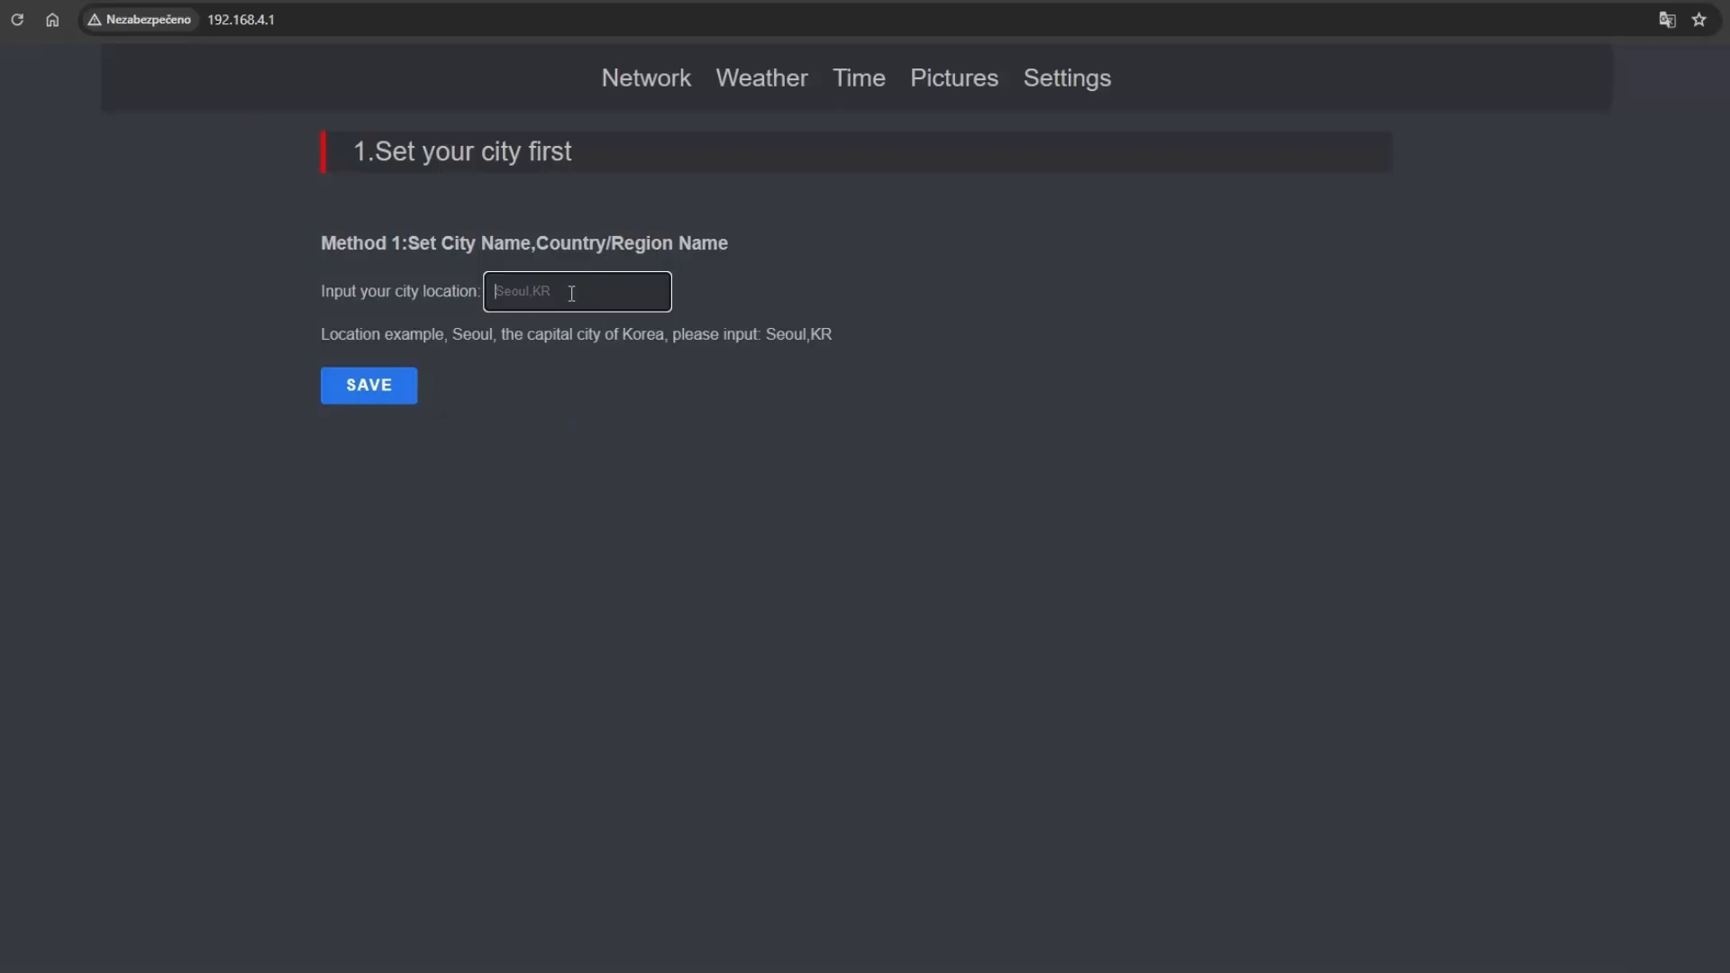
Save Miami, Florida as the cube's city location and start a Wi-Fi scan.
{"action": "type", "text": "Miami, Flori"}
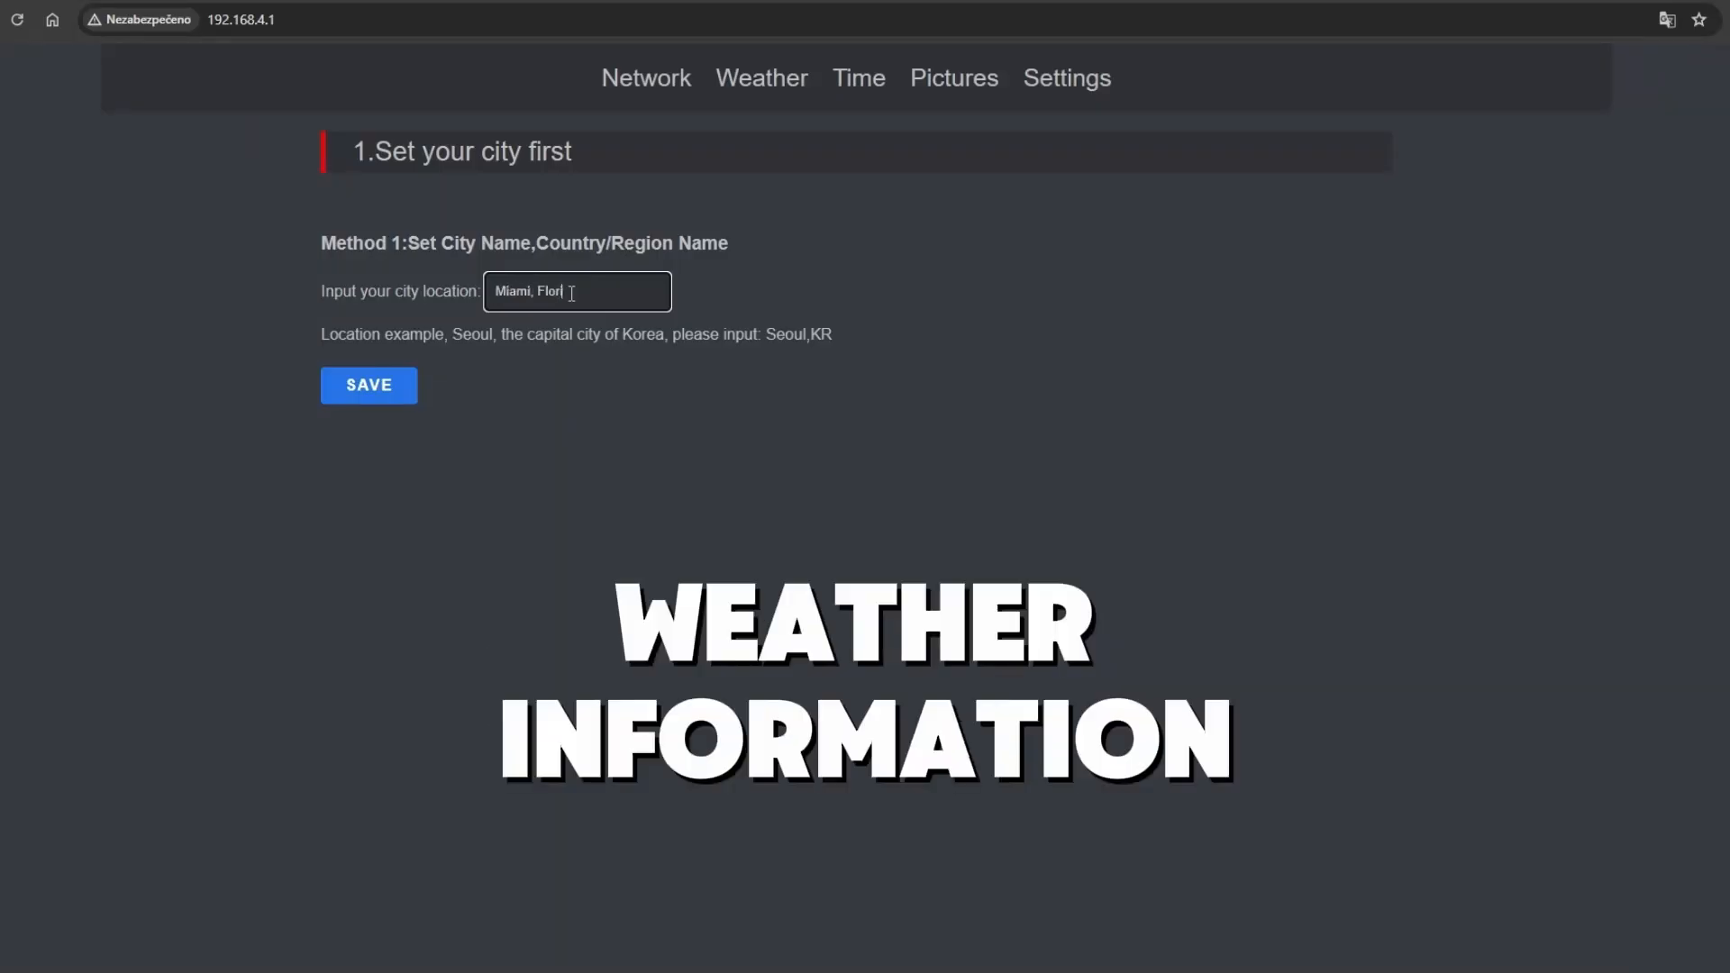
{"action": "left_click", "coordinate": [368, 384]}
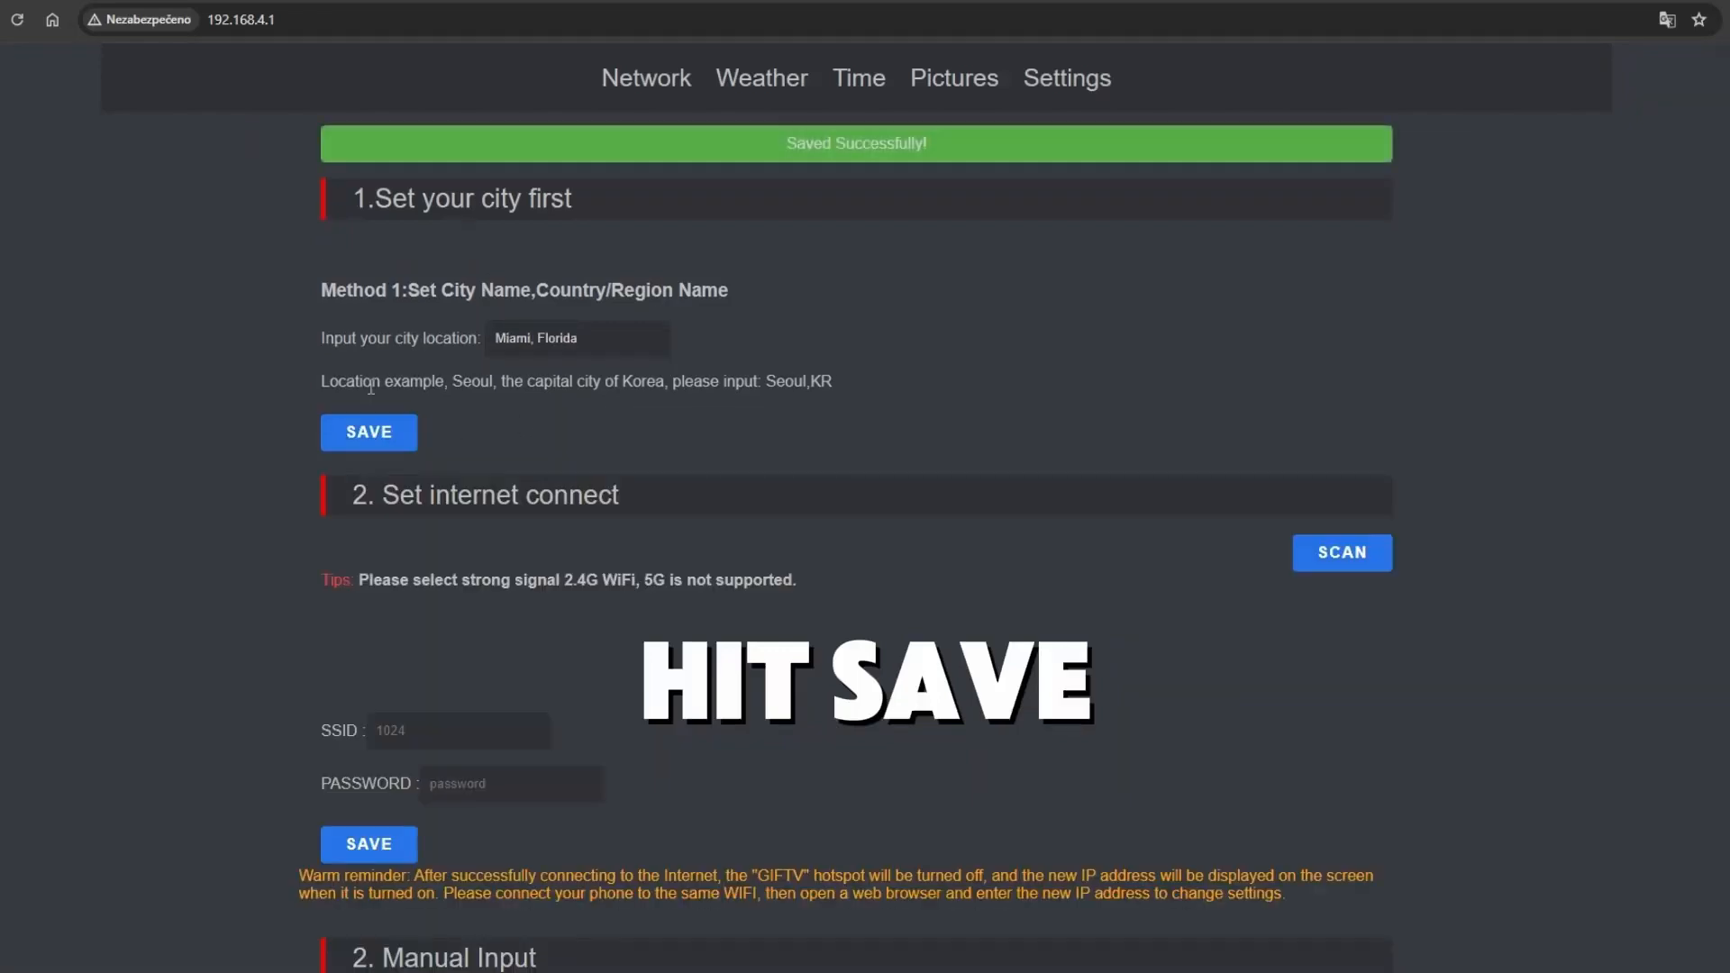
{"action": "left_click", "coordinate": [1341, 553]}
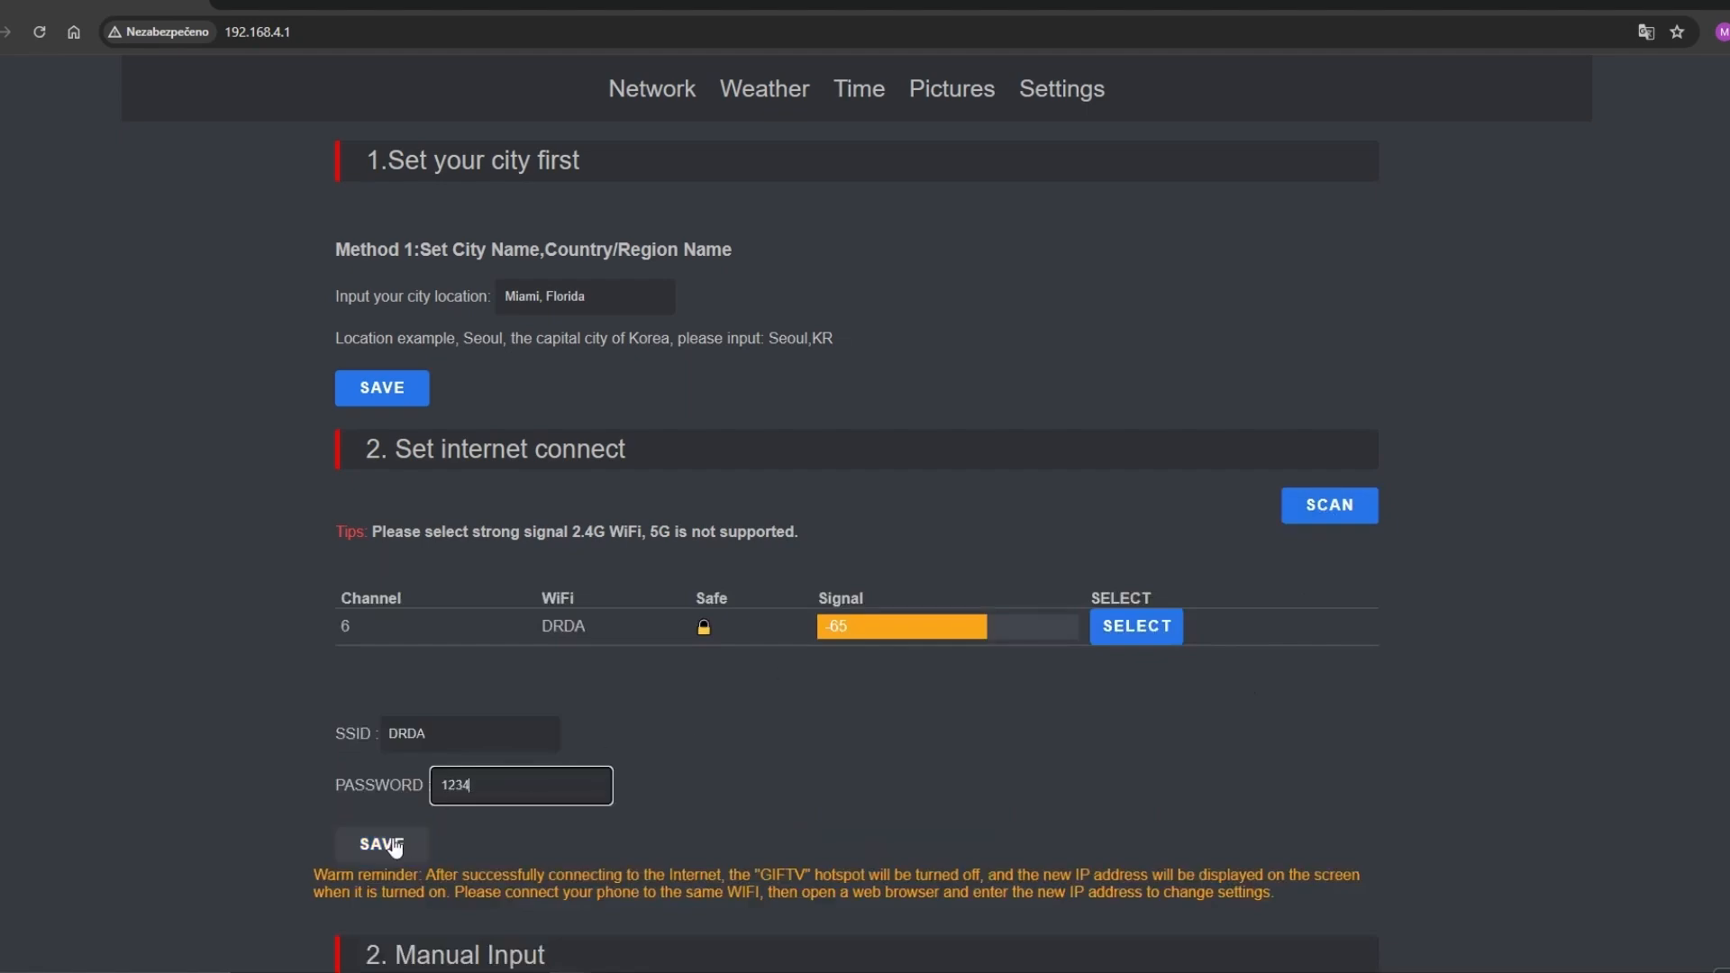
Save the DRDA Wi-Fi credentials so the cube joins the home network.
{"action": "left_click", "coordinate": [382, 844]}
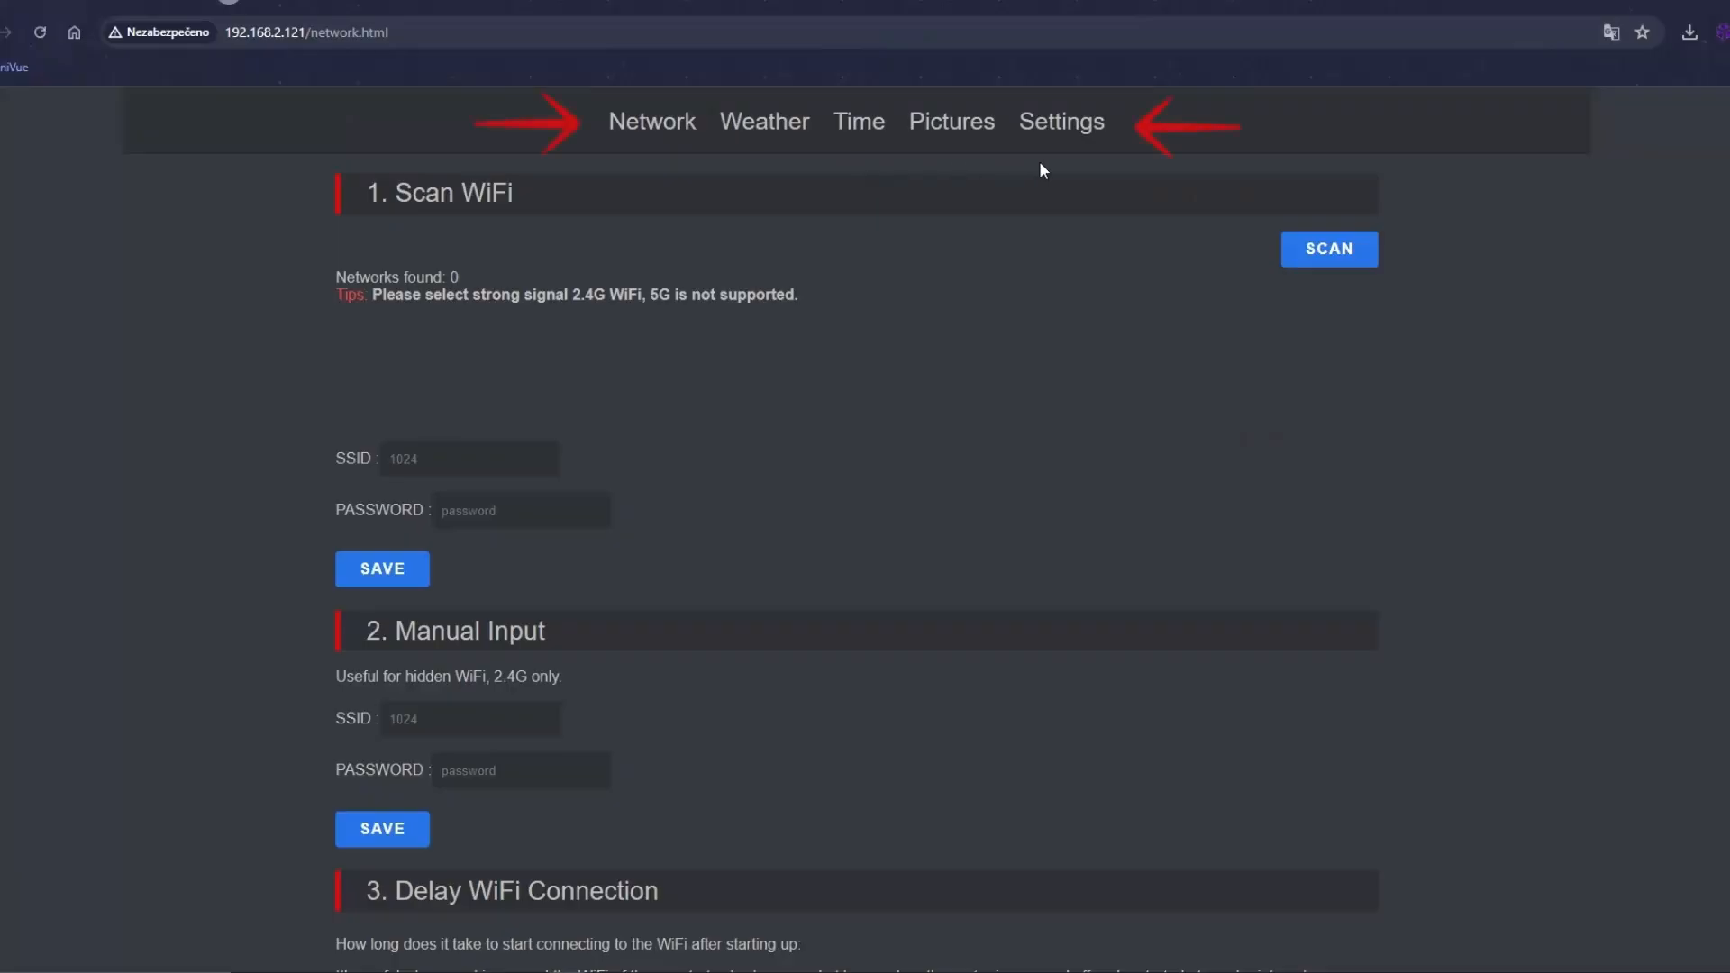
{"action": "mouse_move", "coordinate": [616, 94]}
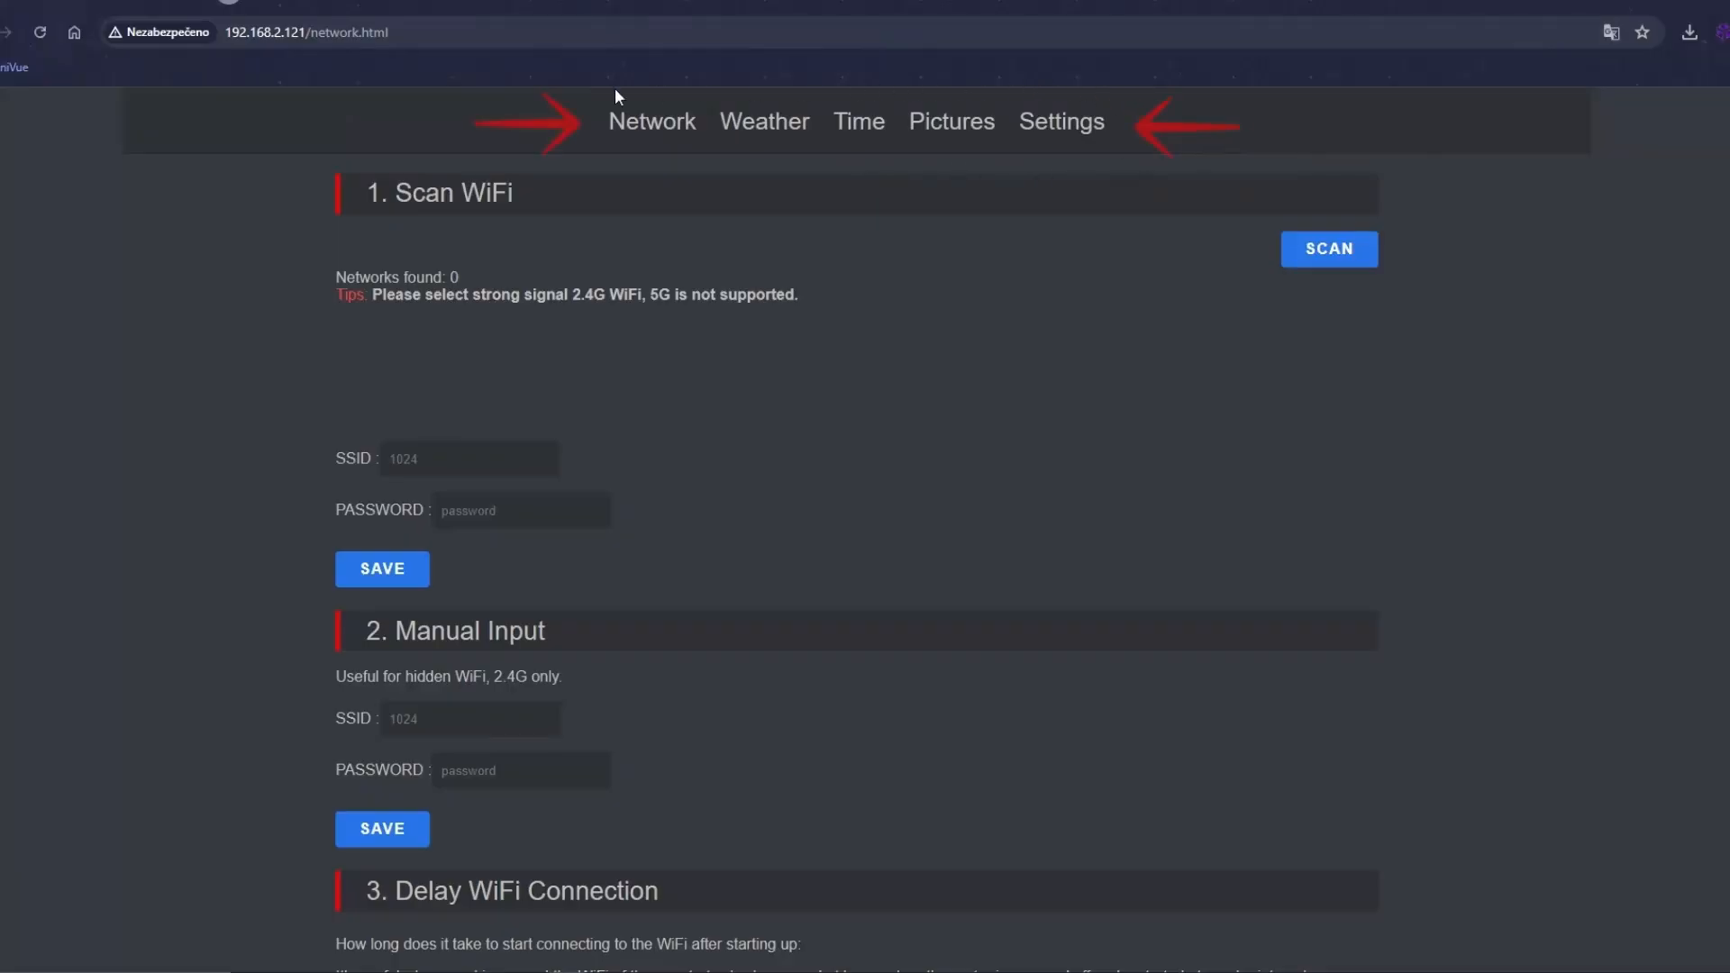
Review the Network, Weather and Time settings pages of the device.
{"action": "scroll", "scroll_direction": "down", "scroll_amount": 3}
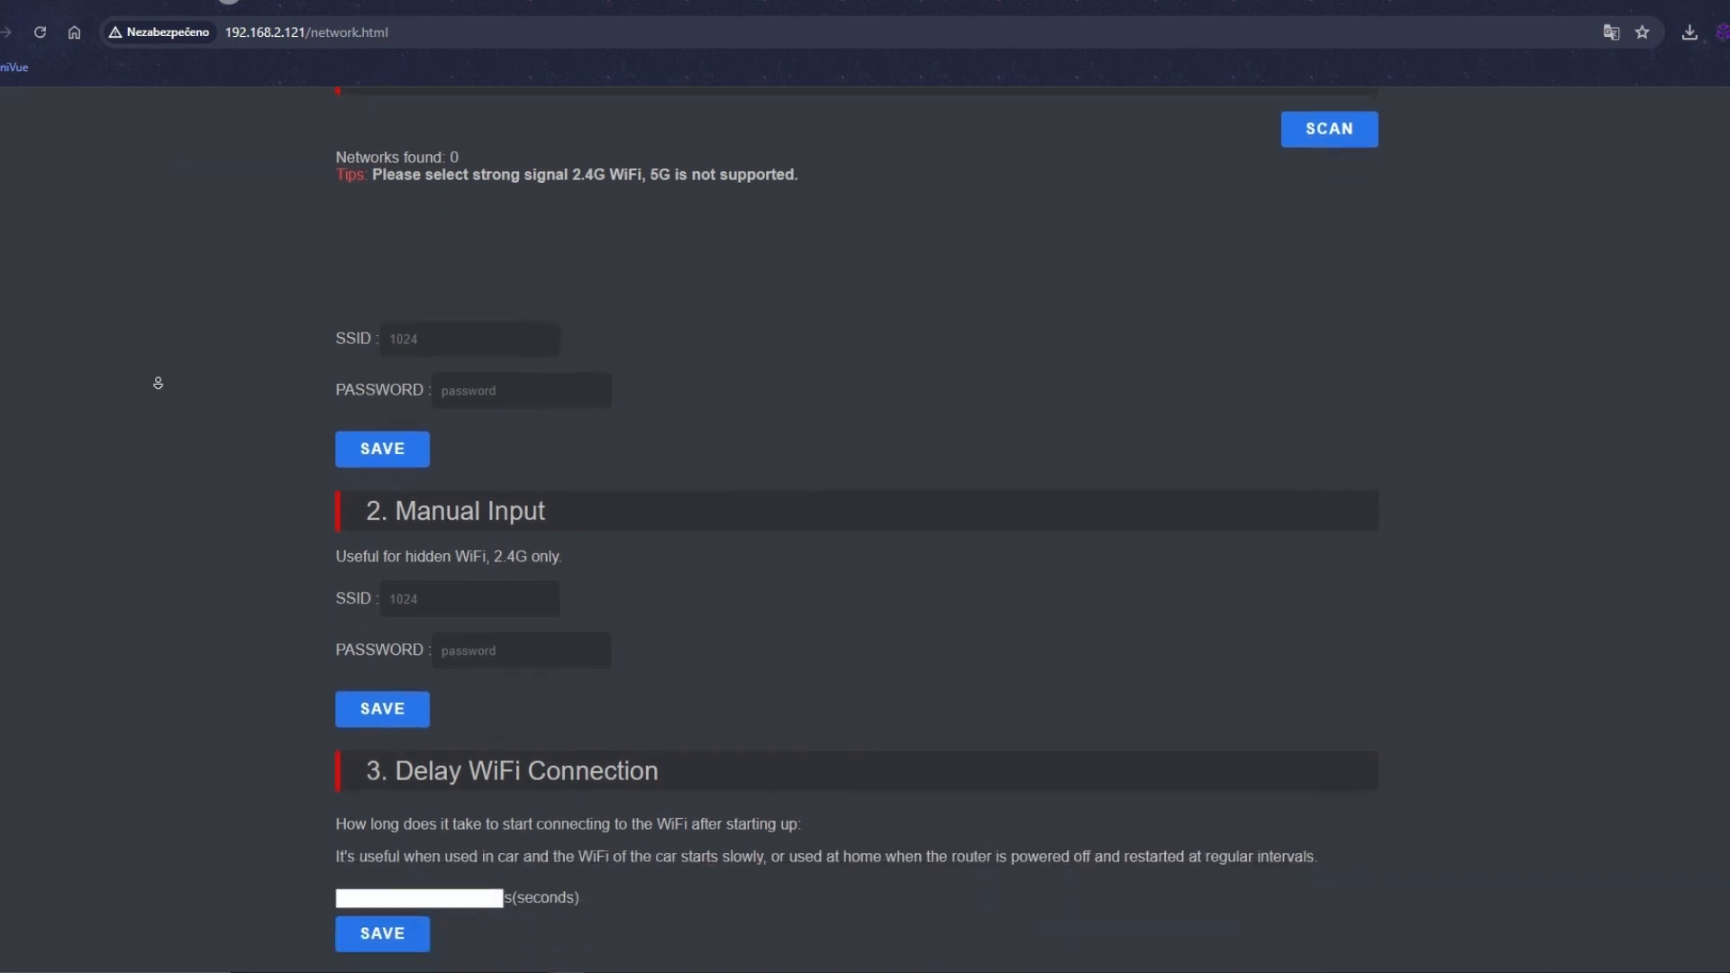
{"action": "scroll", "scroll_direction": "up", "scroll_amount": 3}
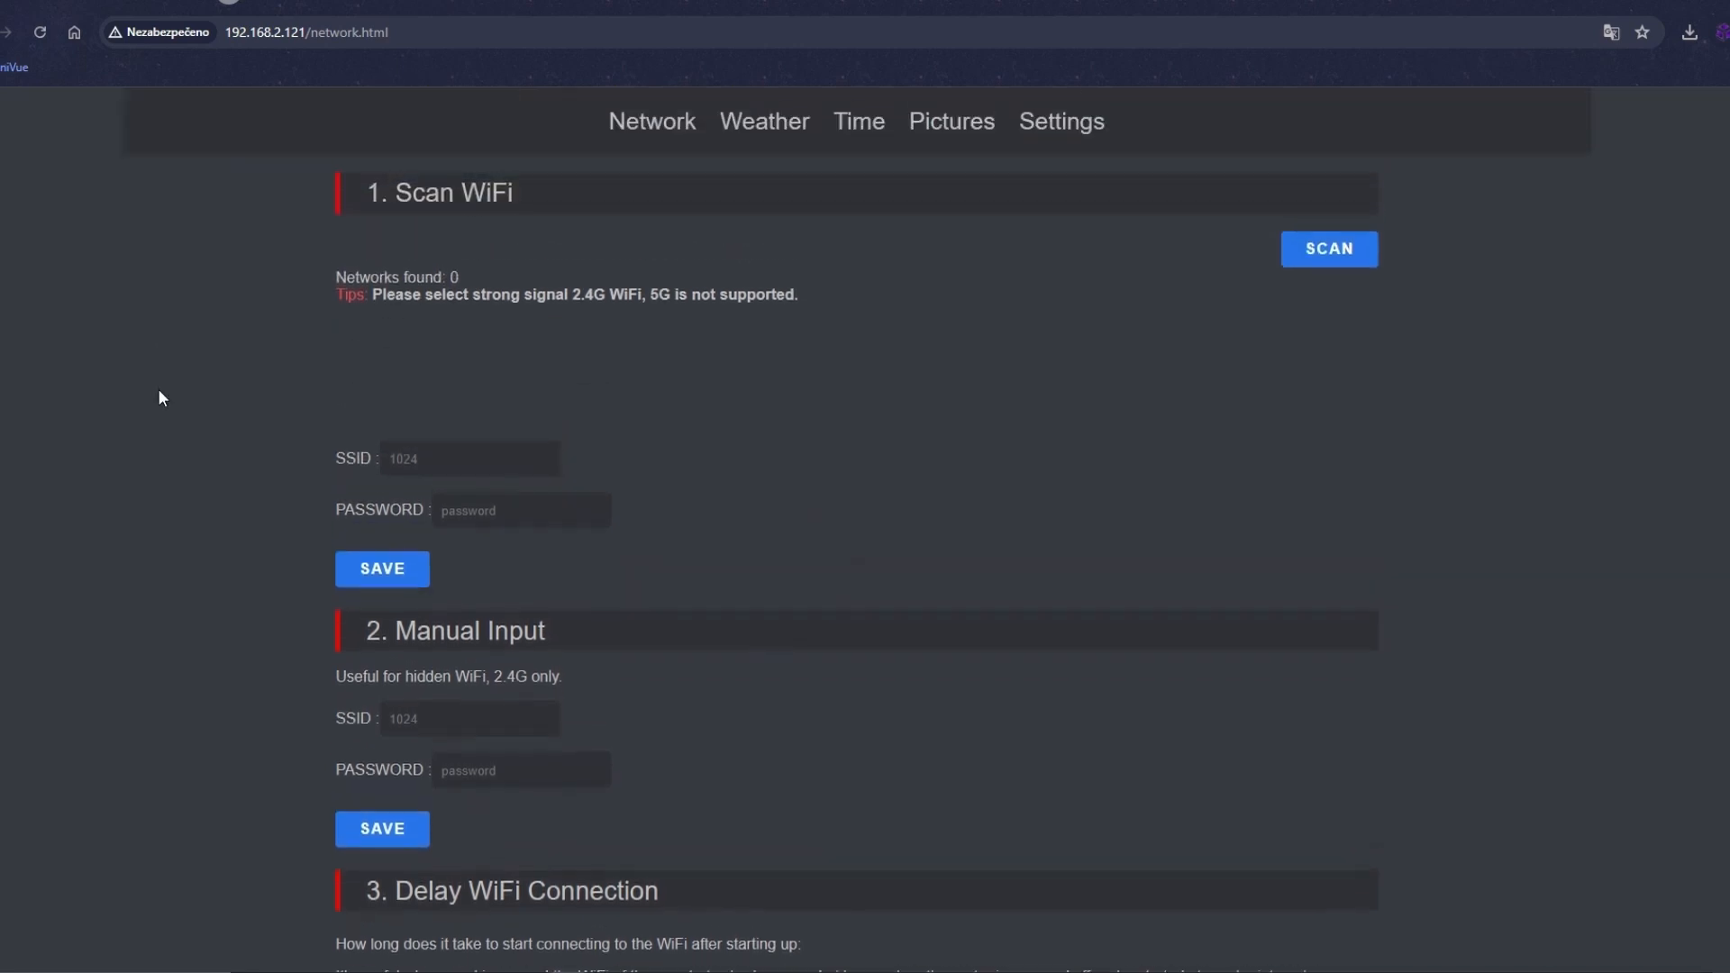
{"action": "left_click", "coordinate": [764, 123]}
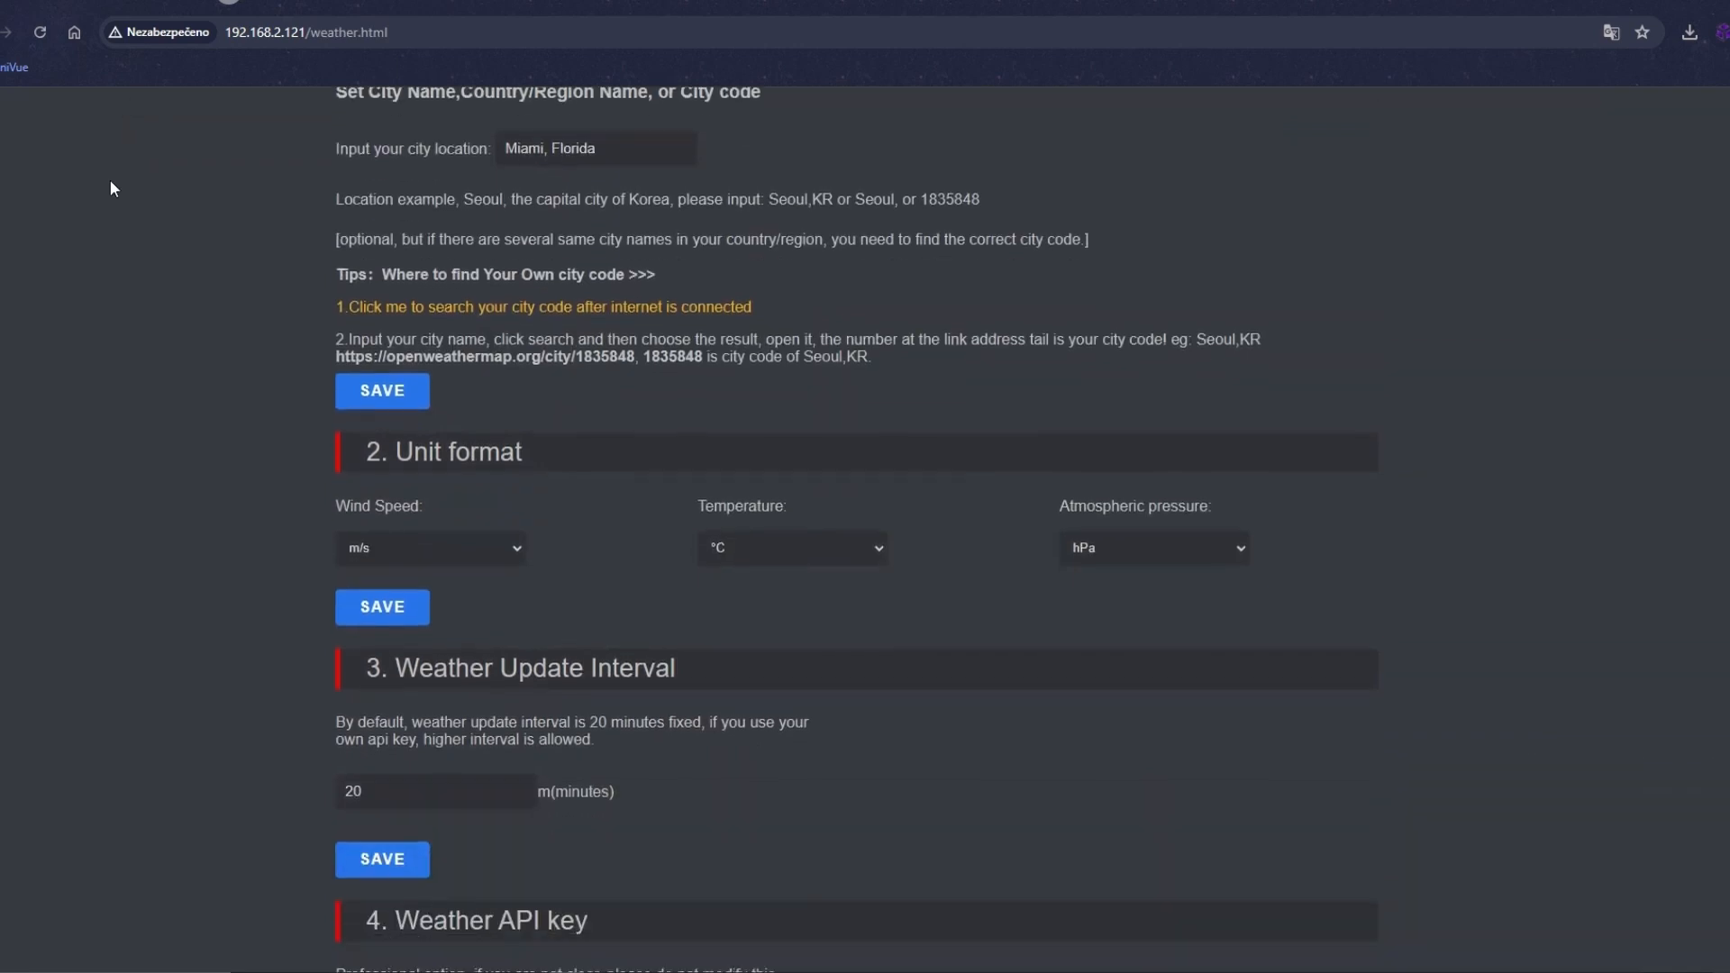
{"action": "left_click", "coordinate": [858, 121]}
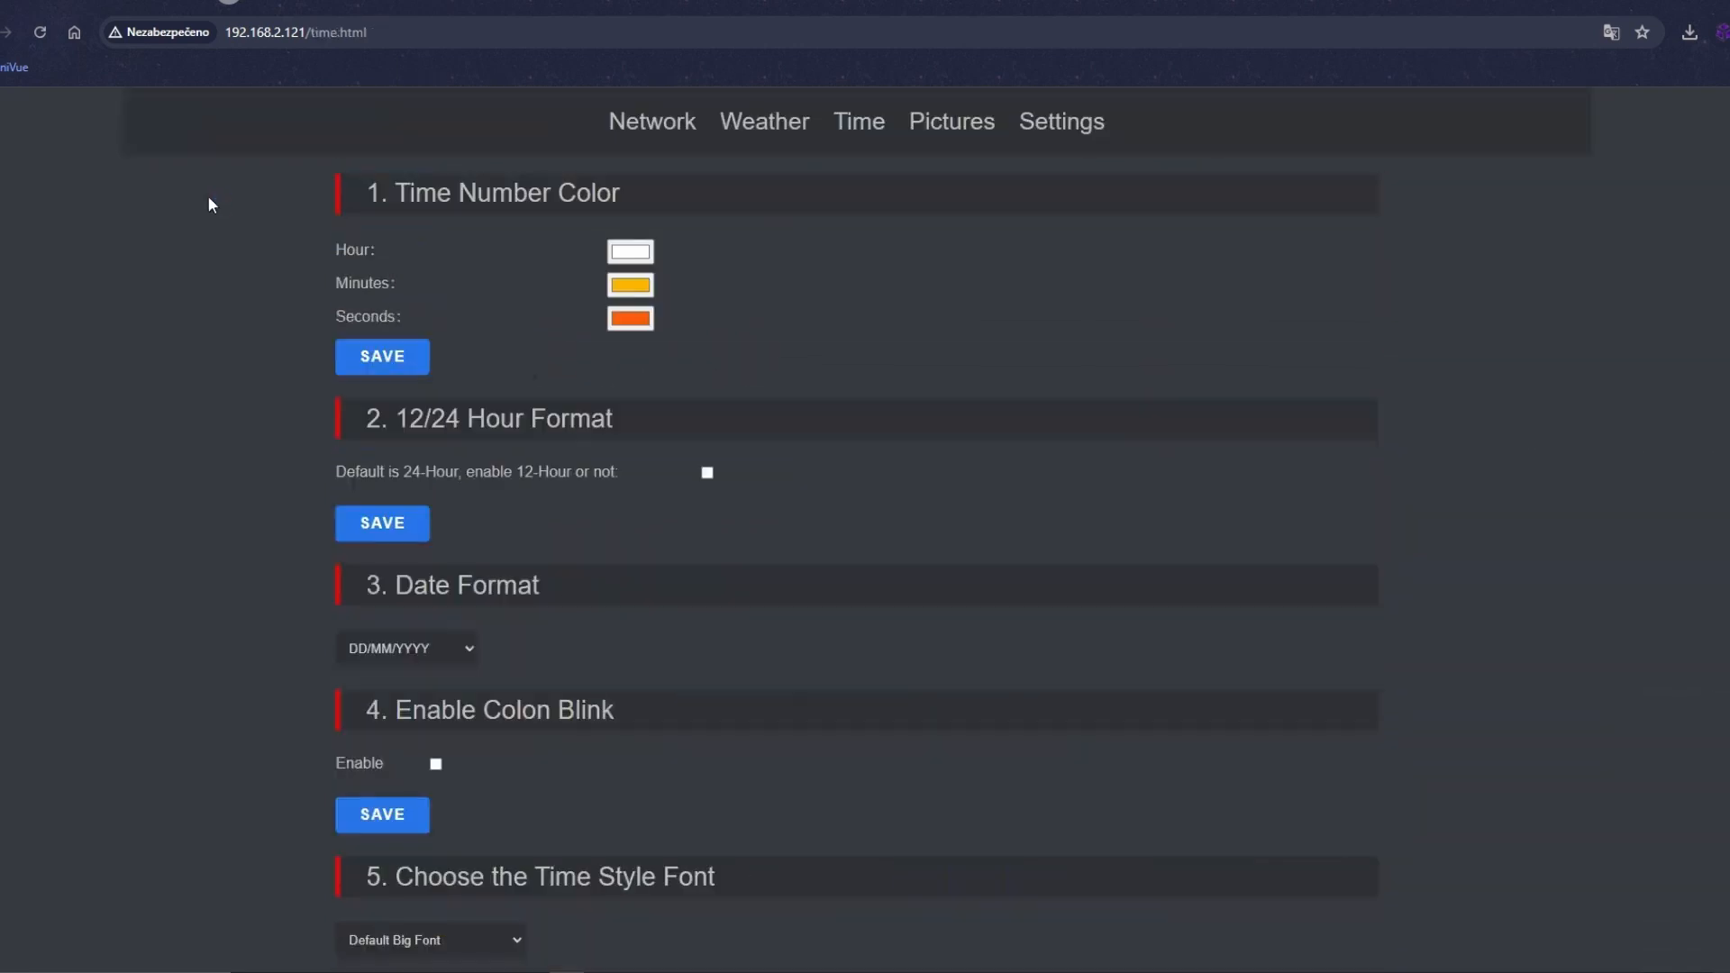
{"action": "scroll", "scroll_direction": "down", "scroll_amount": 3}
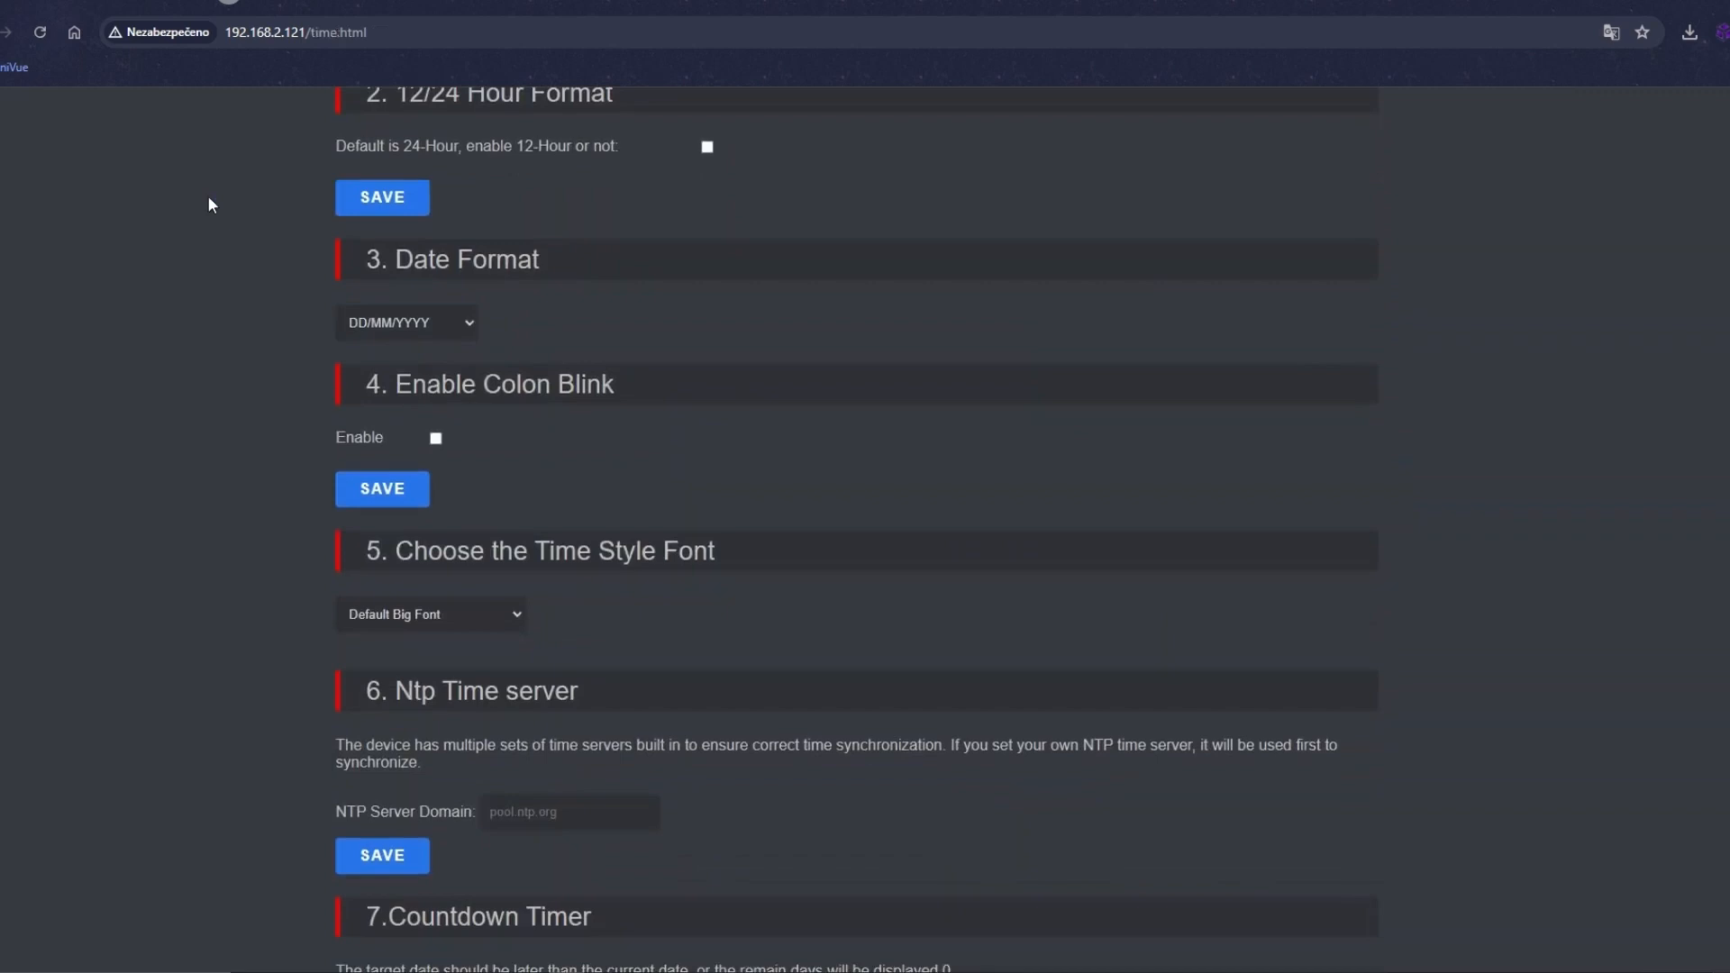
{"action": "scroll", "scroll_direction": "down", "scroll_amount": 3}
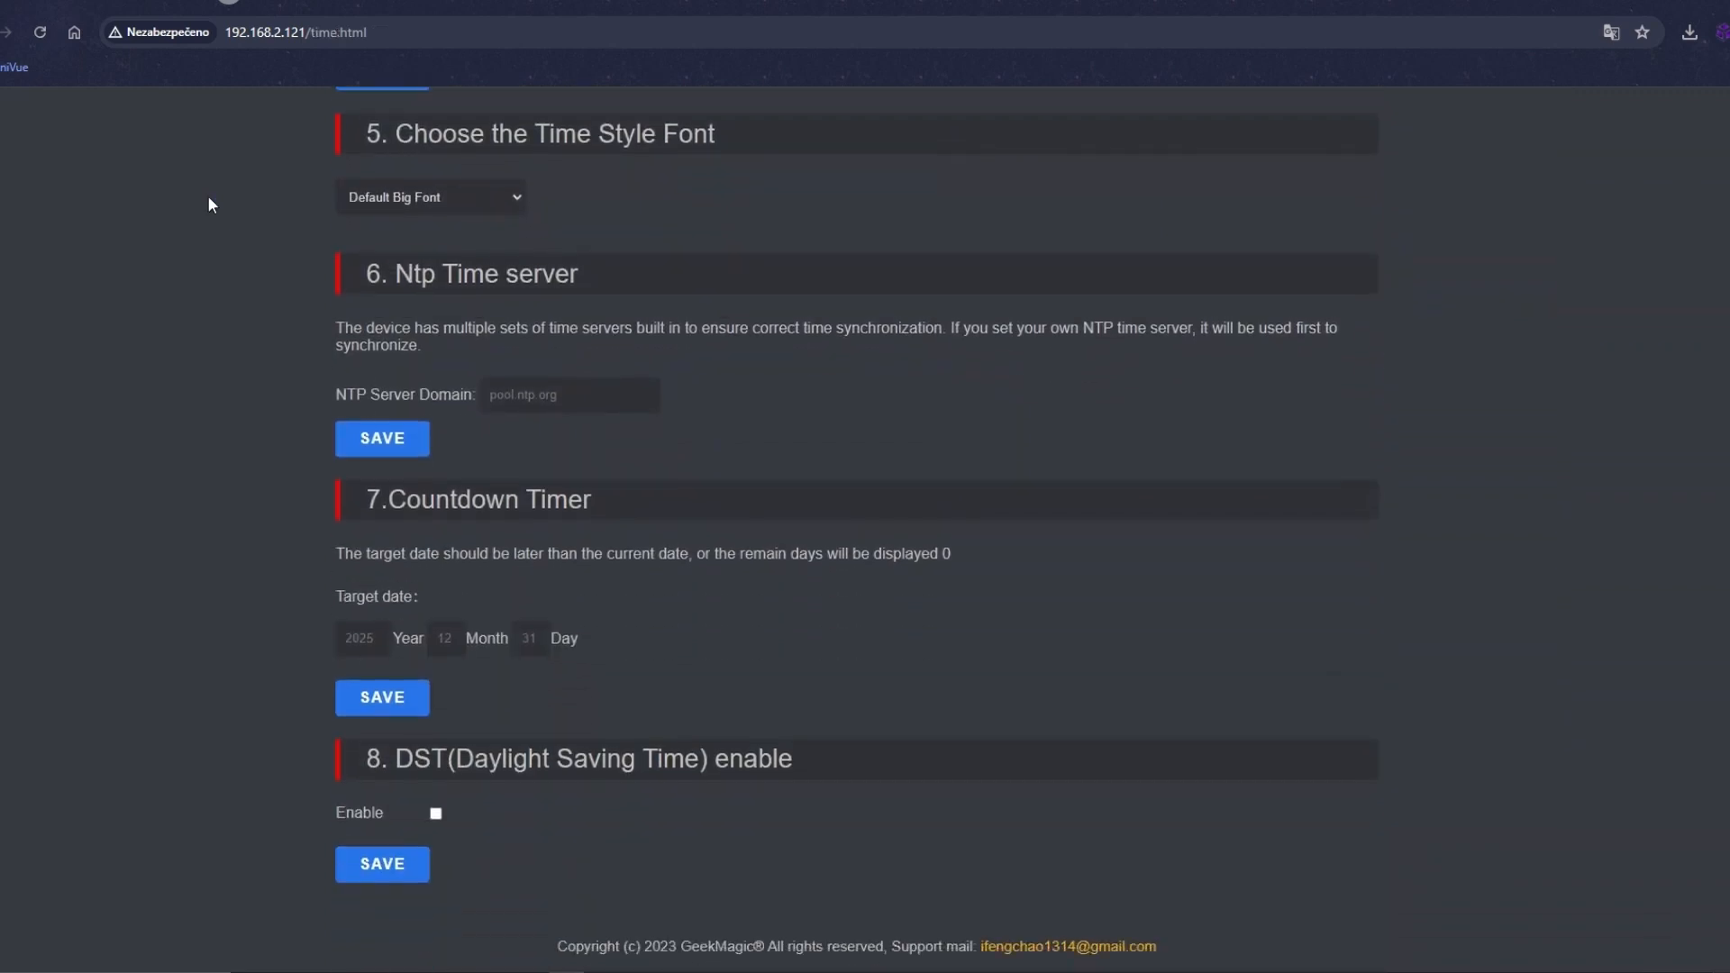
Browse for an image to upload from the Pictures management page.
{"action": "left_click", "coordinate": [958, 123]}
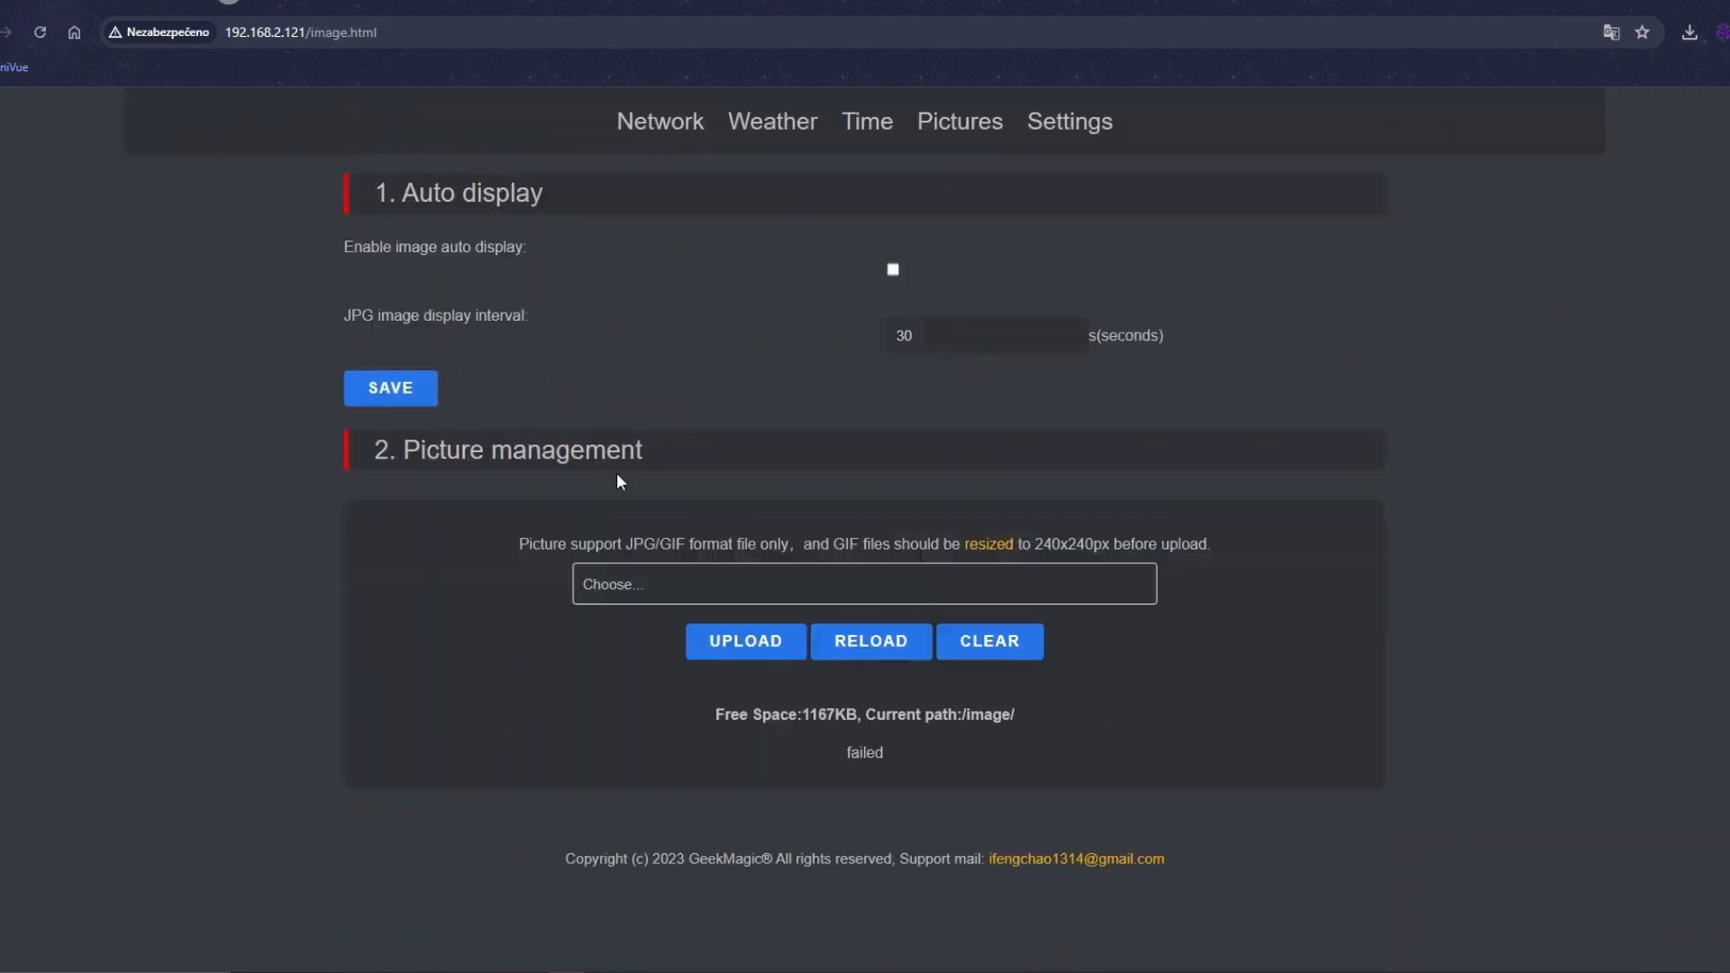
{"action": "left_click", "coordinate": [865, 584]}
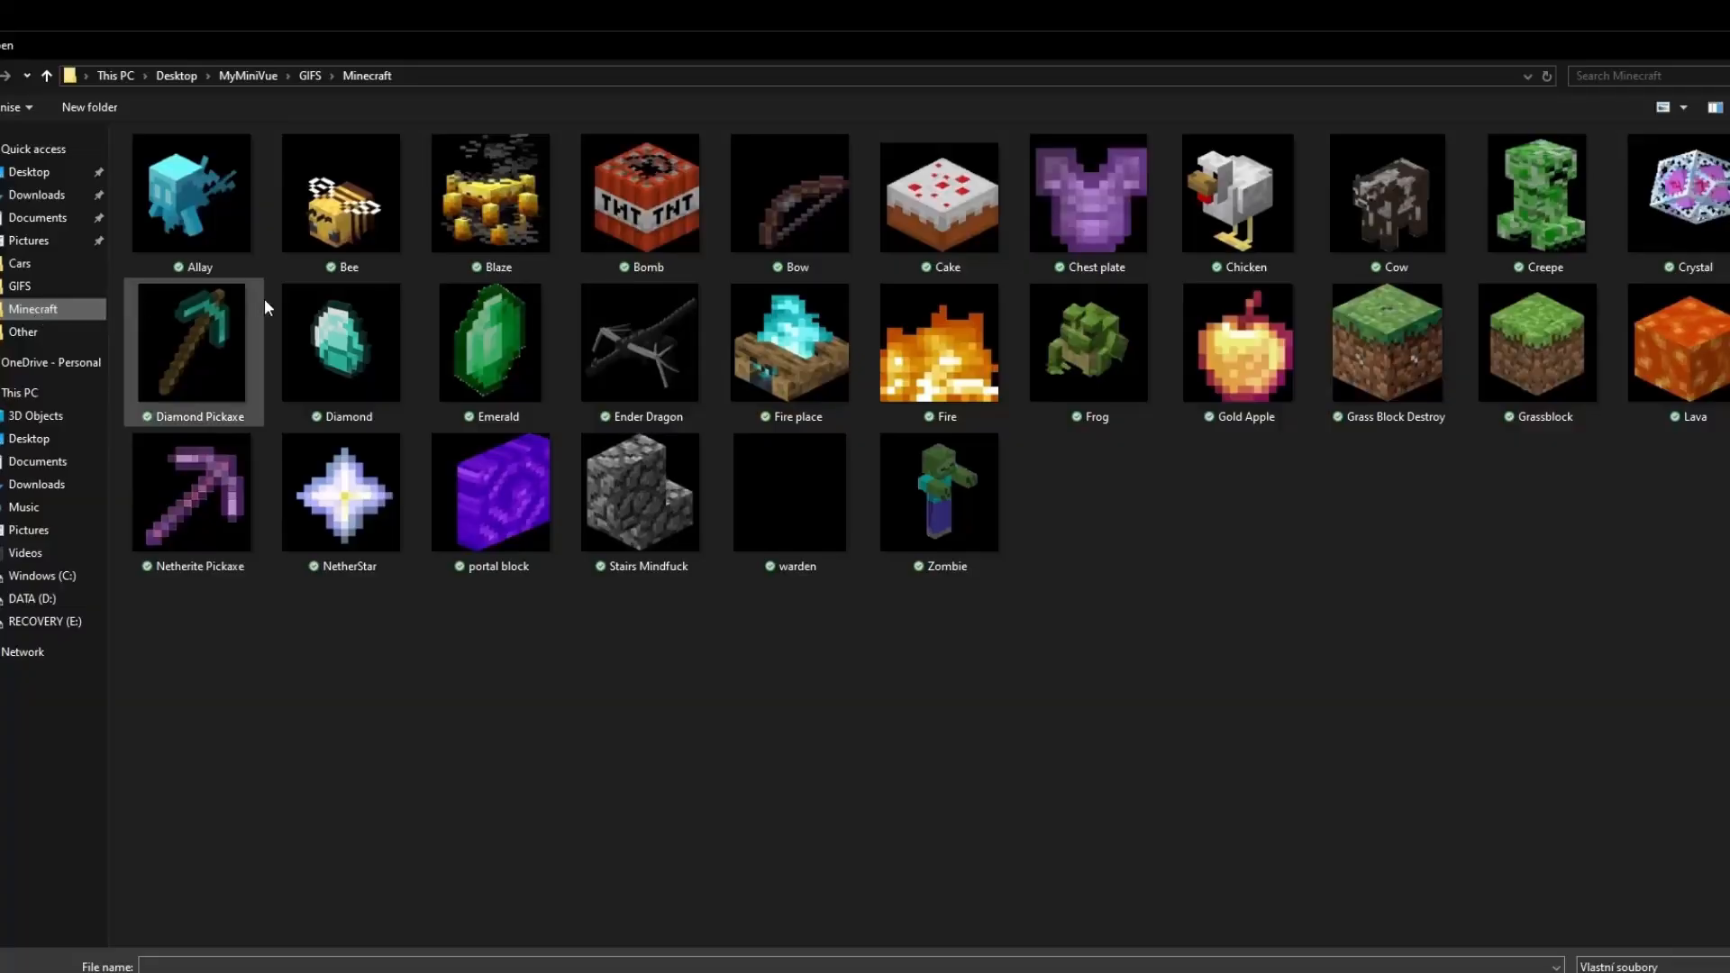
{"action": "mouse_move", "coordinate": [173, 336]}
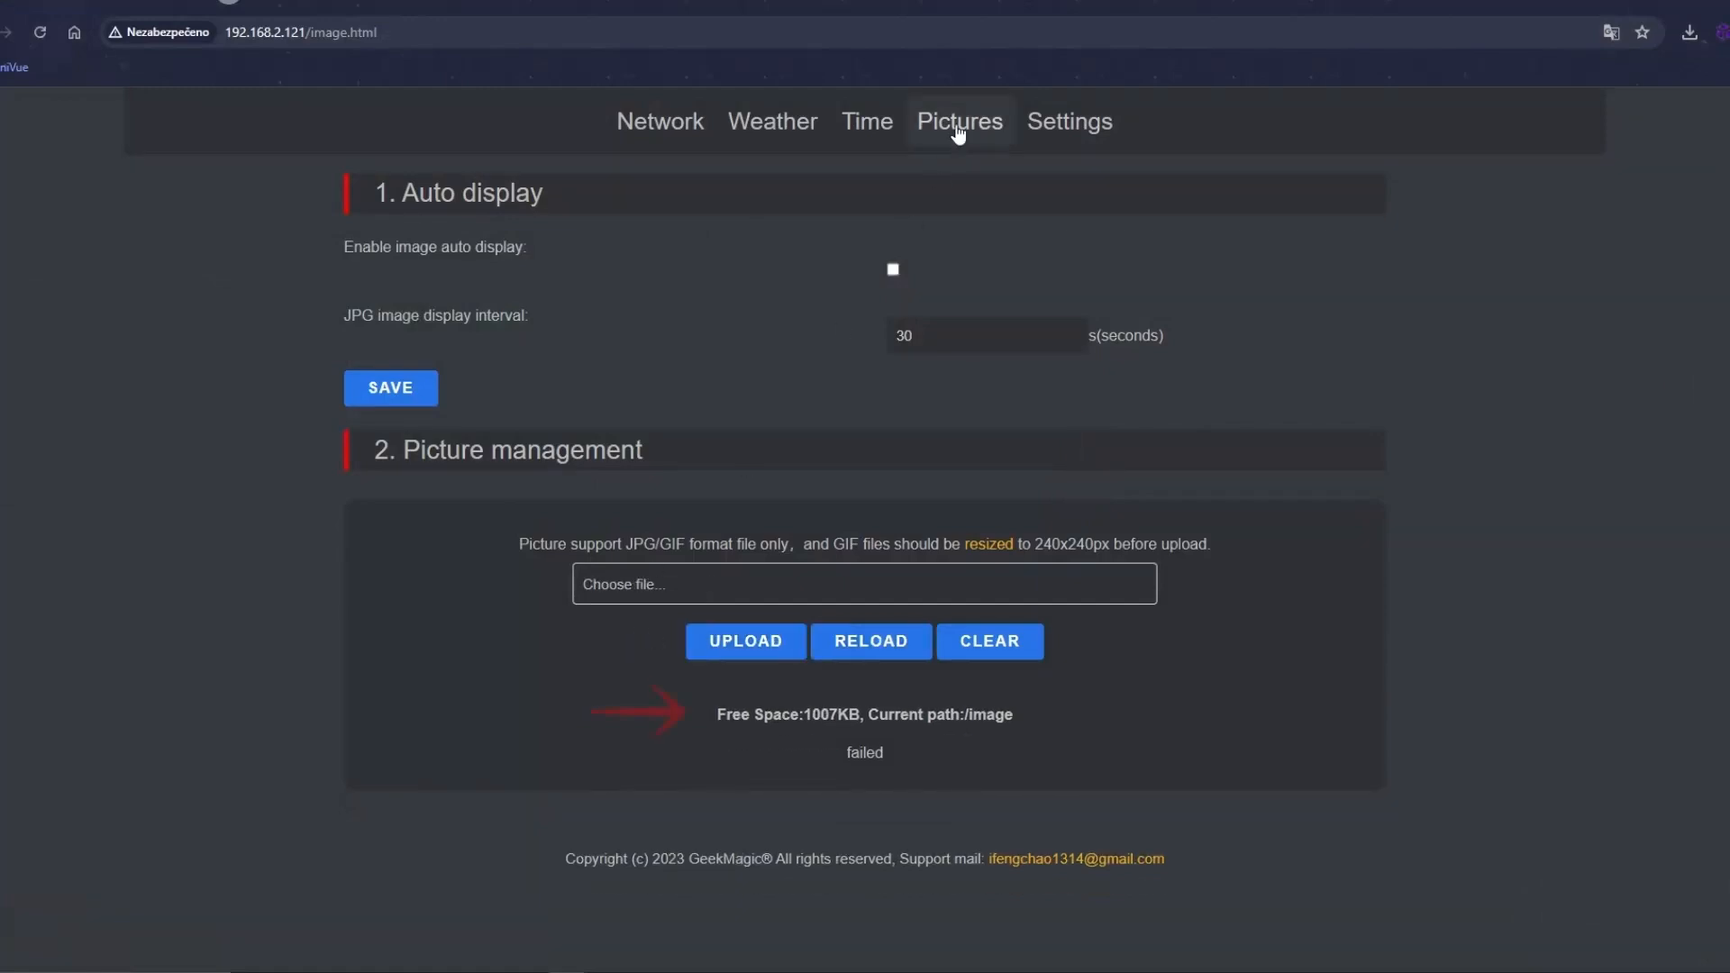
Apply the Weather Clock Today theme from the device Settings page.
{"action": "left_click", "coordinate": [1061, 122]}
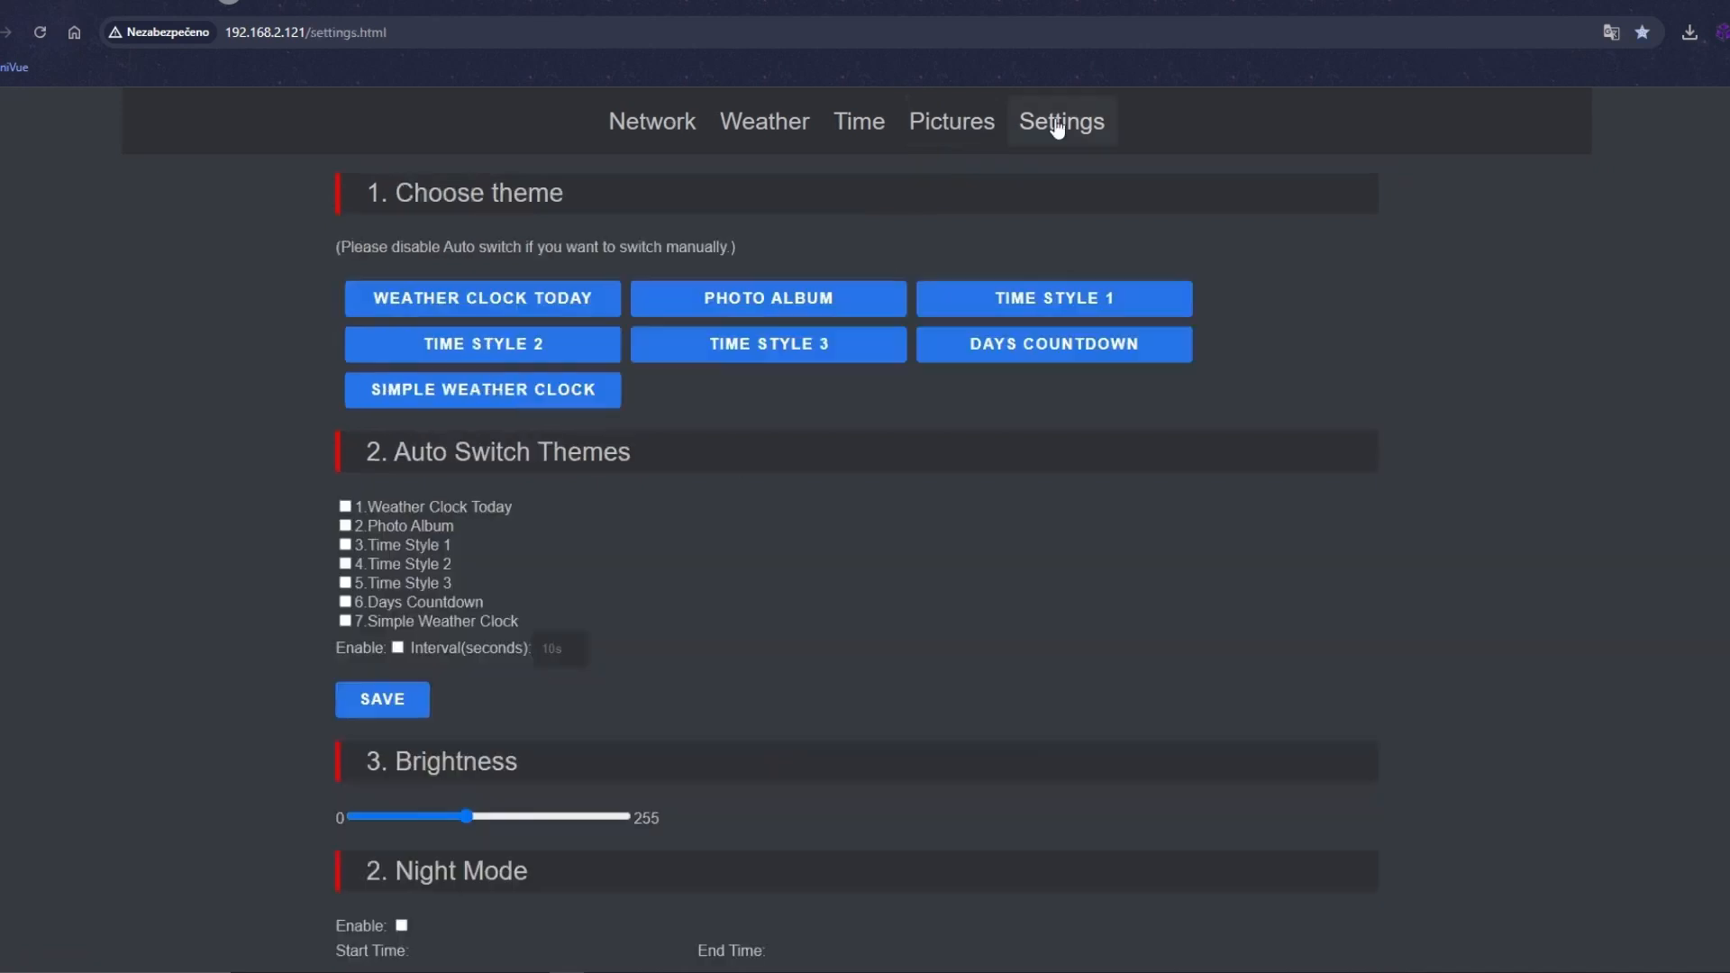
{"action": "left_click", "coordinate": [508, 299]}
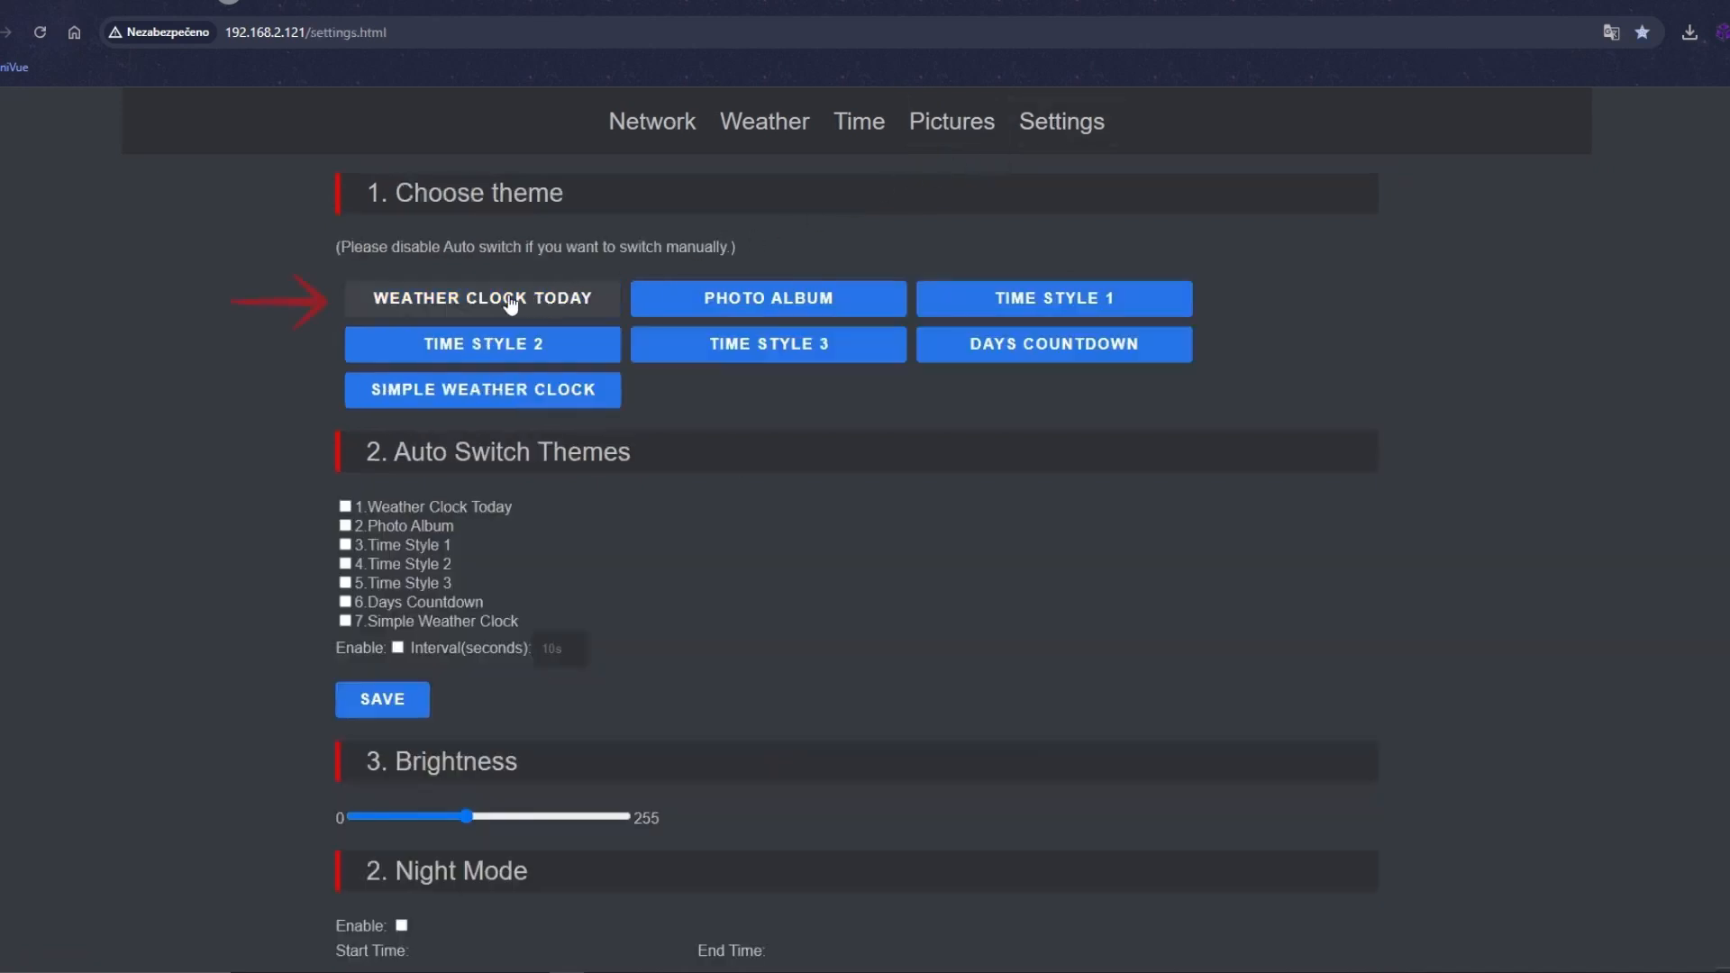